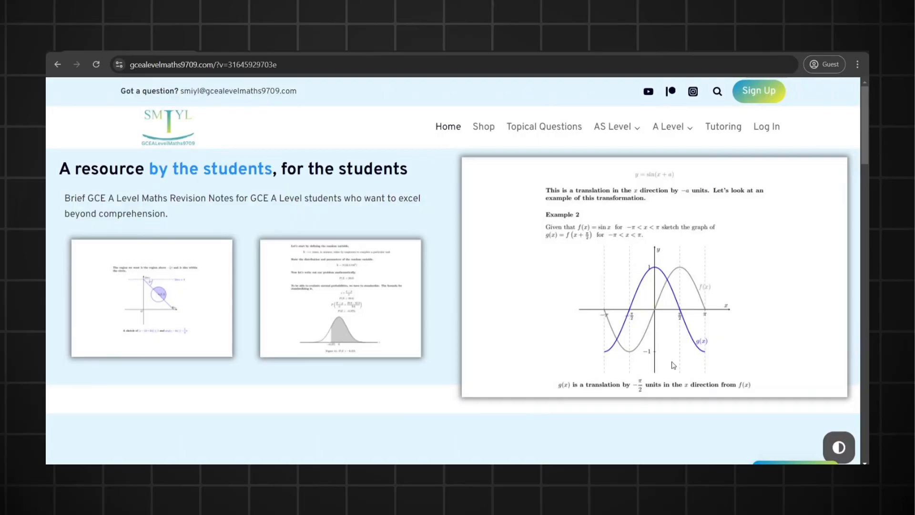
pyautogui.scroll(-3)
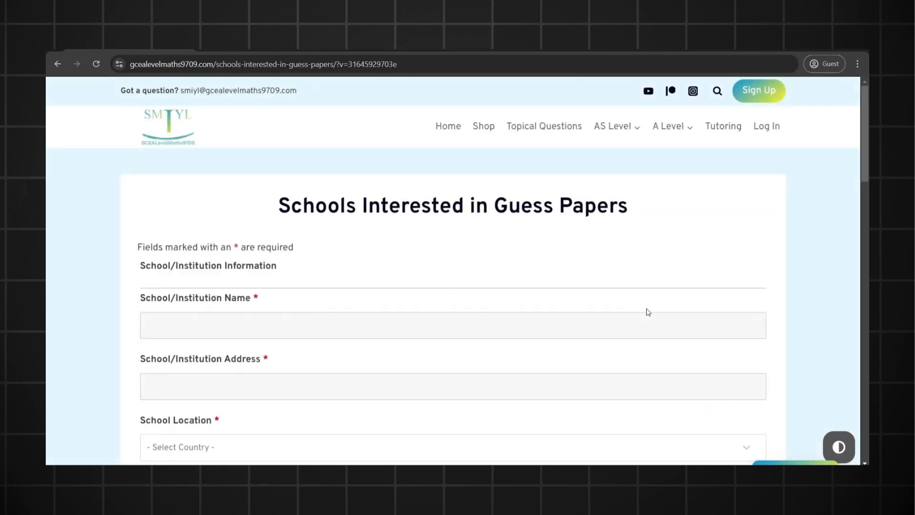
pyautogui.scroll(-3)
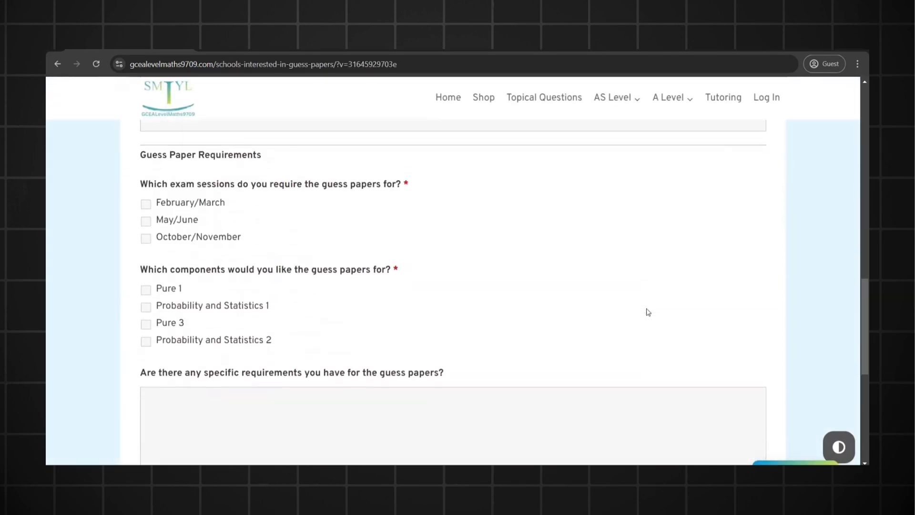